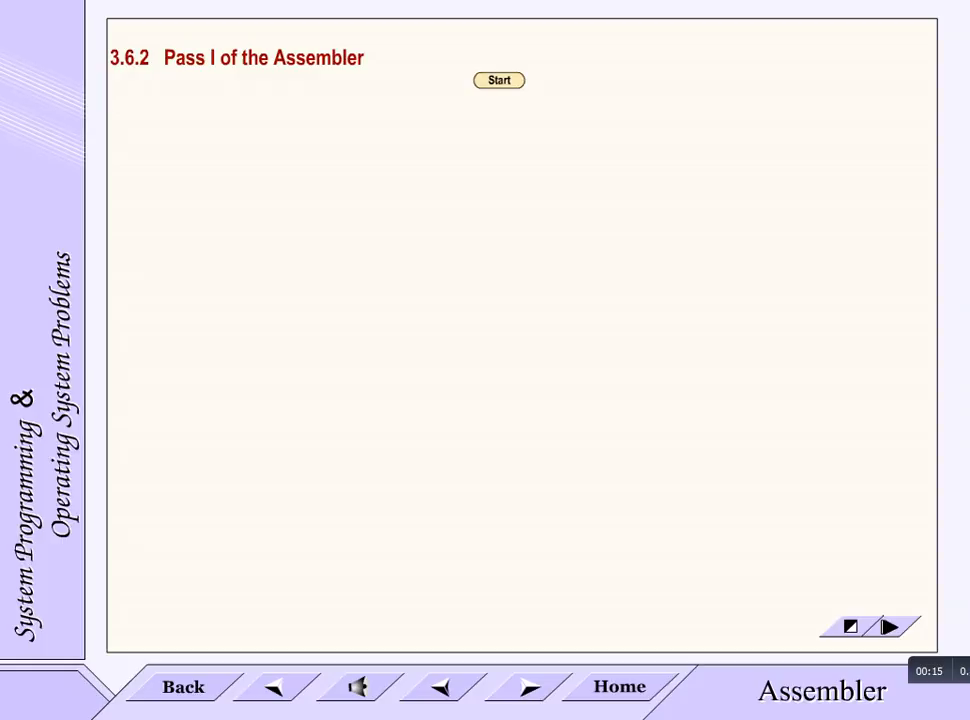
- Advance the Pass I flowchart to show Start leading to 'Intialise data structures'
{"action": "left_click", "coordinate": [498, 80]}
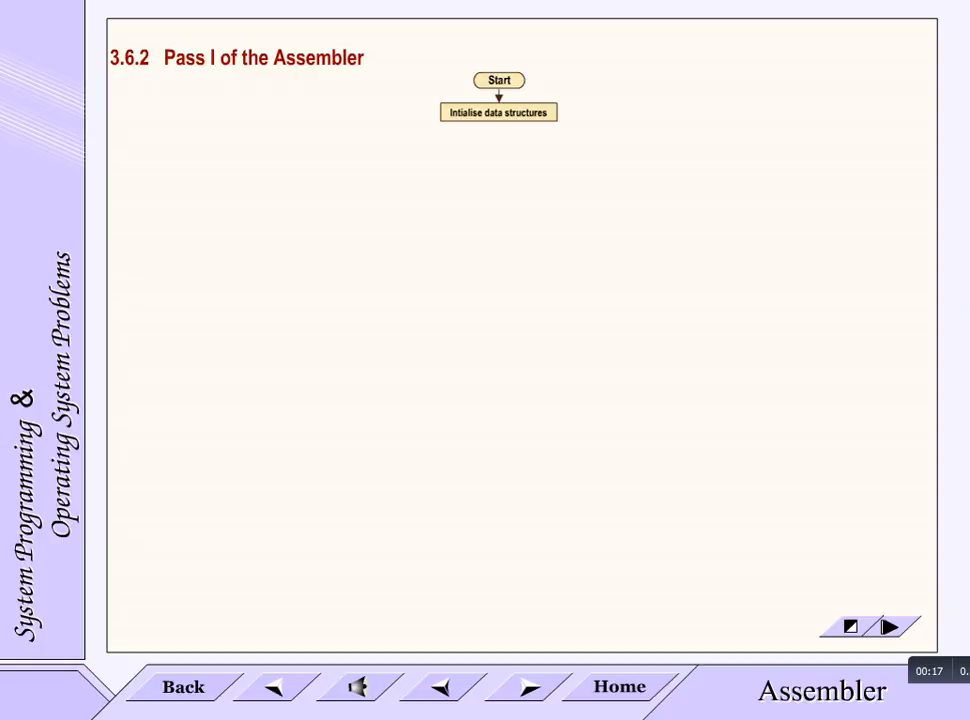